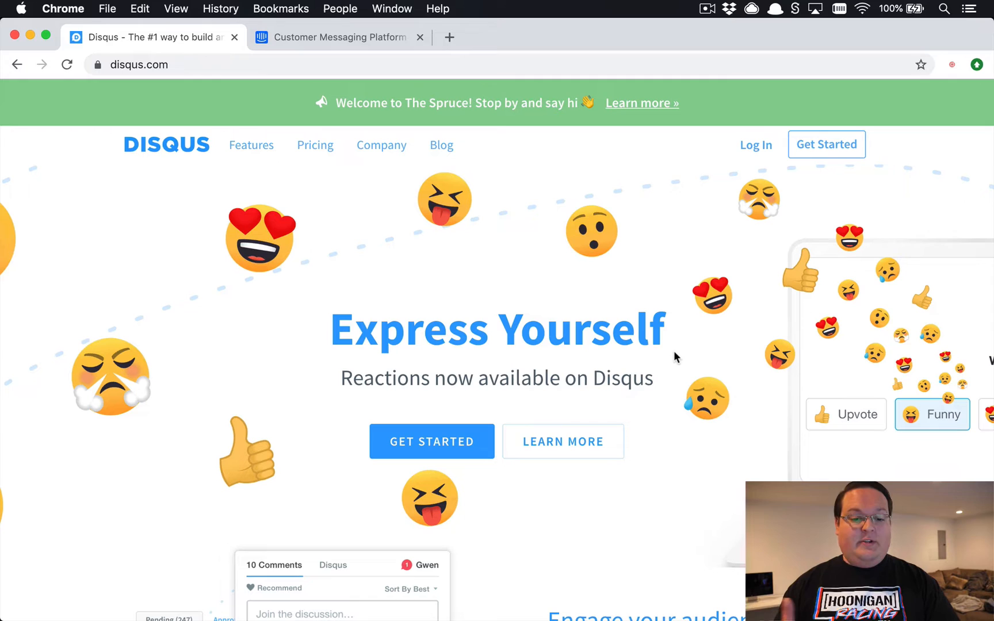
{"action": "mouse_move", "coordinate": [544, 256]}
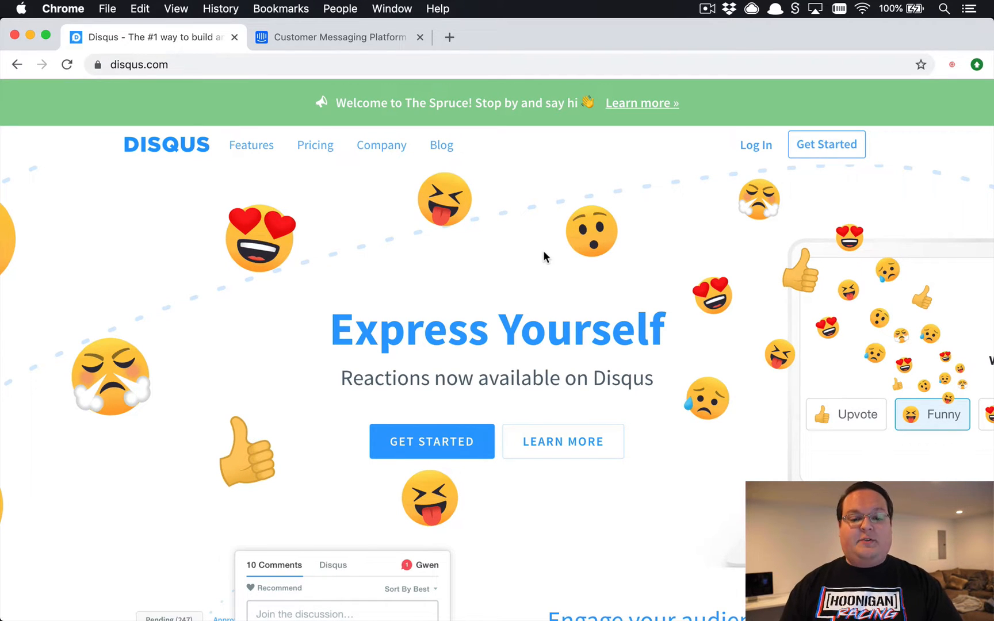
Scroll the Disqus homepage down to the sample comment thread and 'Engage your audience' section
{"action": "scroll", "scroll_direction": "down", "scroll_amount": 3}
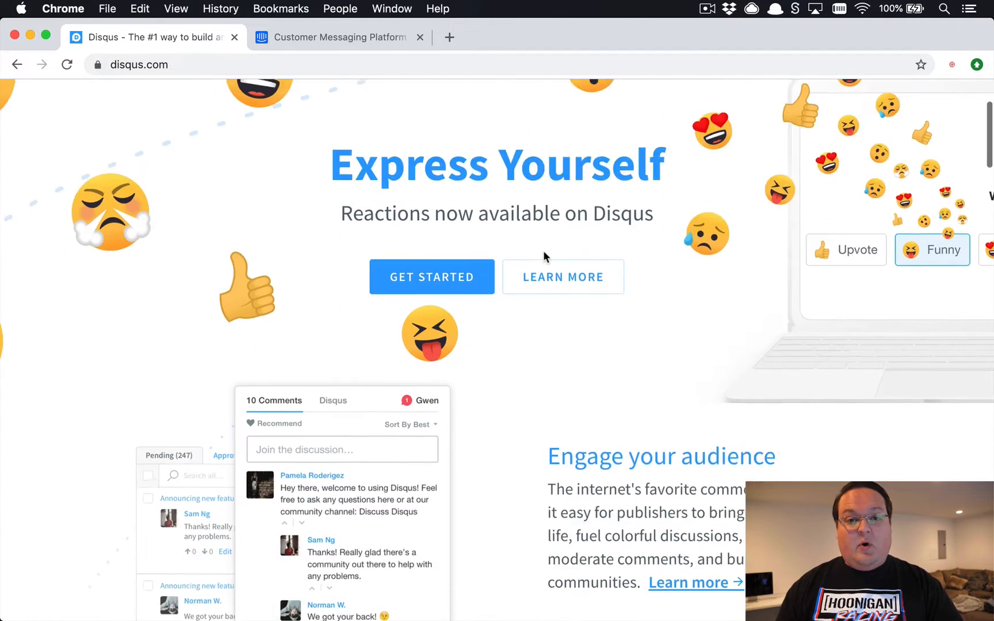
{"action": "scroll", "scroll_direction": "down", "scroll_amount": 3}
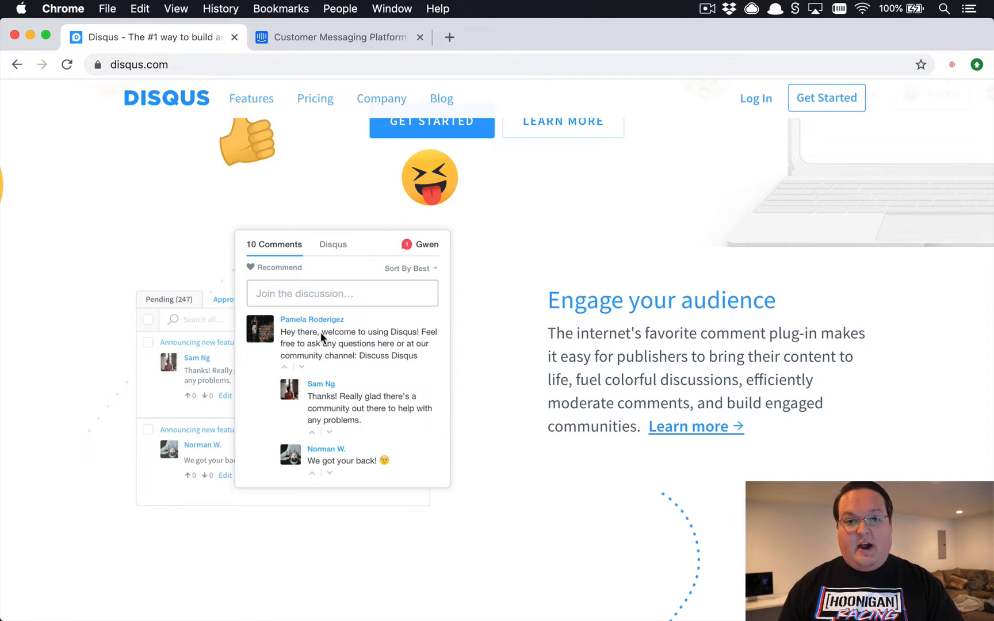
{"action": "mouse_move", "coordinate": [298, 287]}
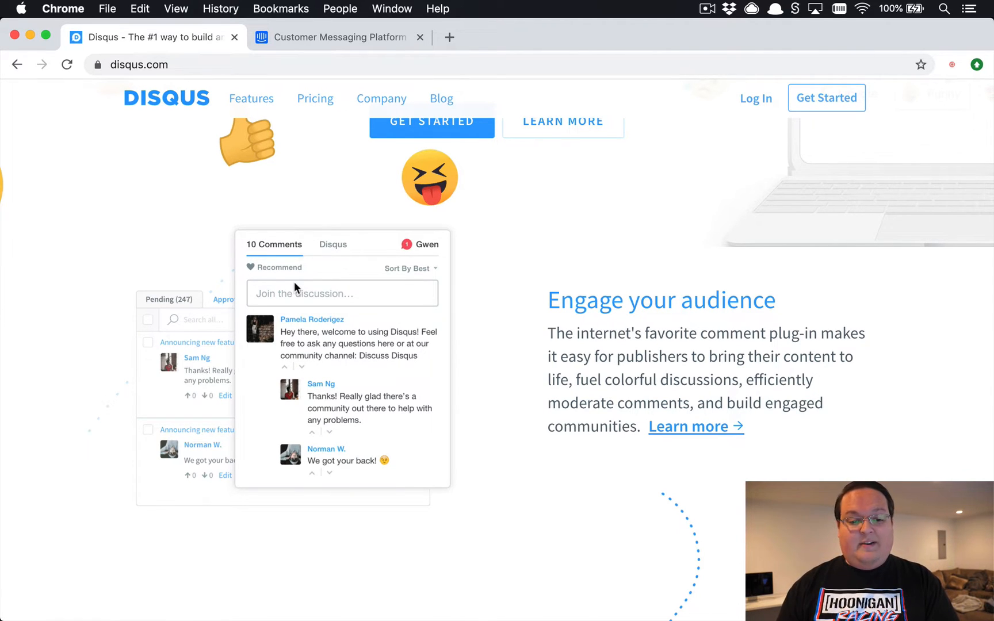
{"action": "mouse_move", "coordinate": [278, 275]}
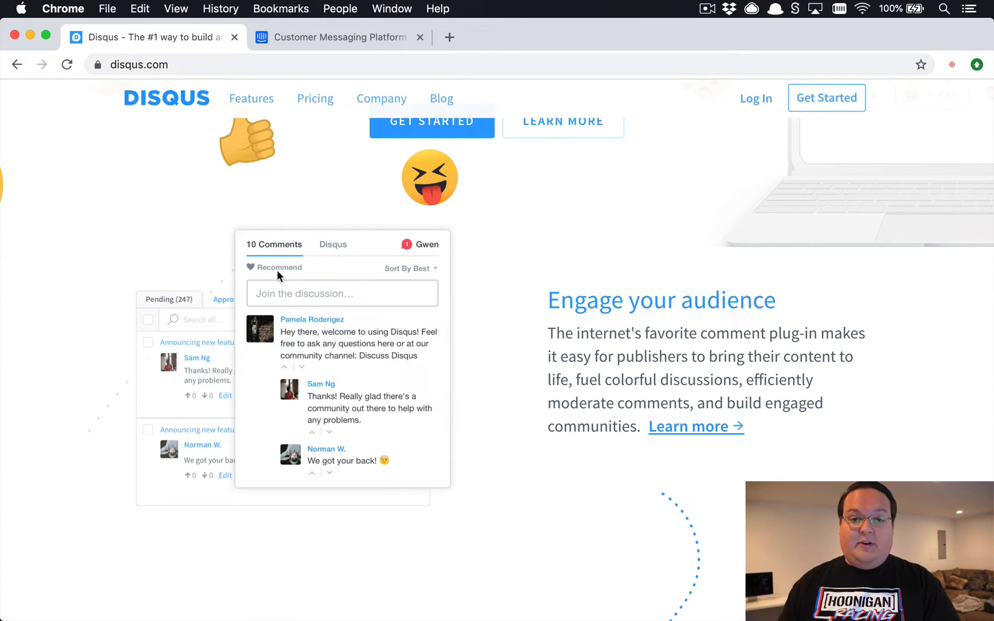
{"action": "scroll", "scroll_direction": "down", "scroll_amount": 3}
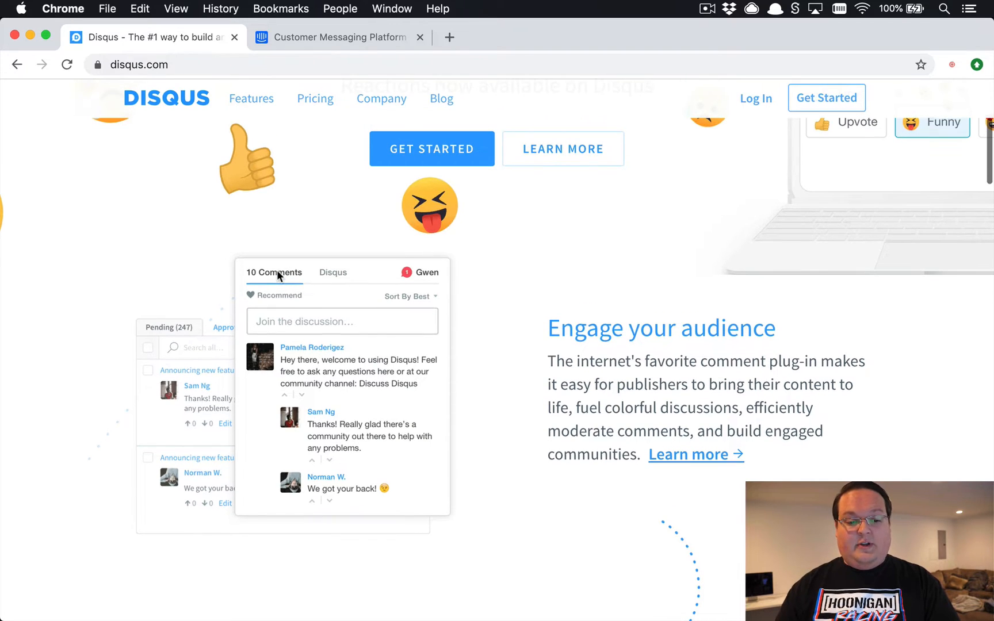
{"action": "mouse_move", "coordinate": [215, 158]}
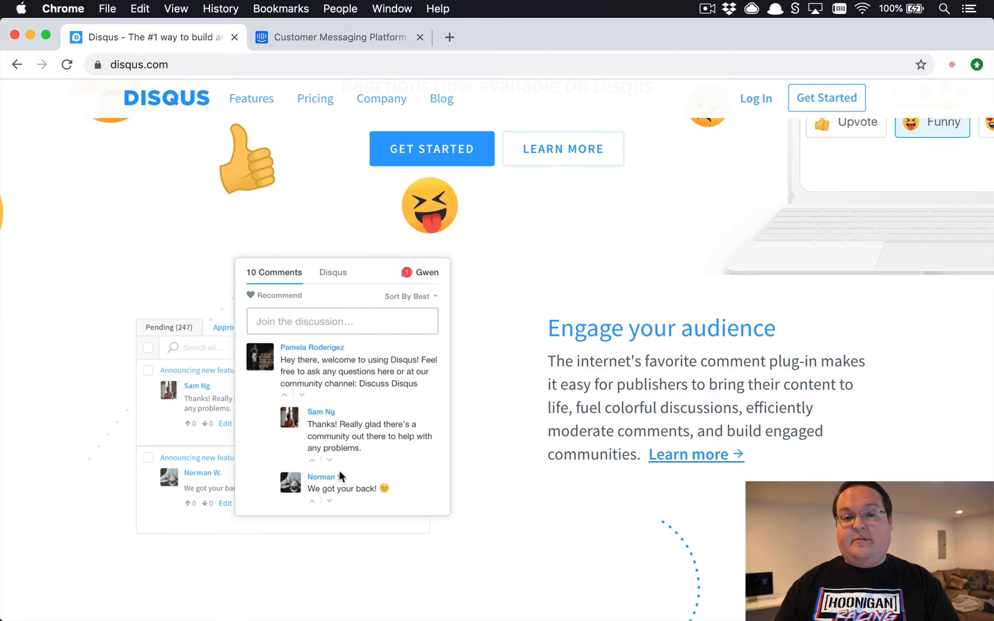
Switch to the Intercom tab showing its customer messaging homepage
{"action": "left_click", "coordinate": [338, 37]}
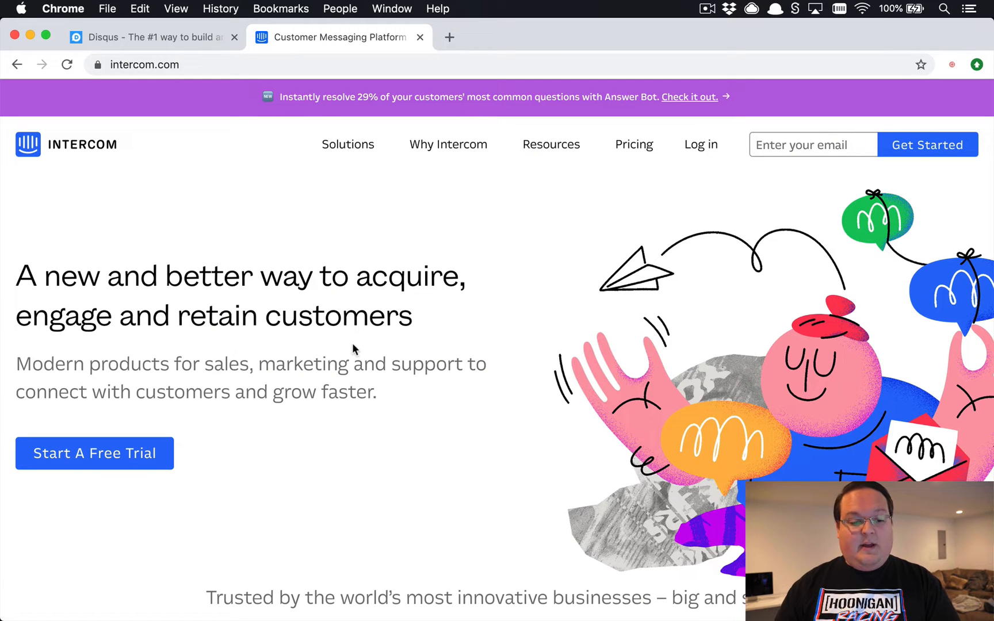
{"action": "left_click", "coordinate": [964, 520]}
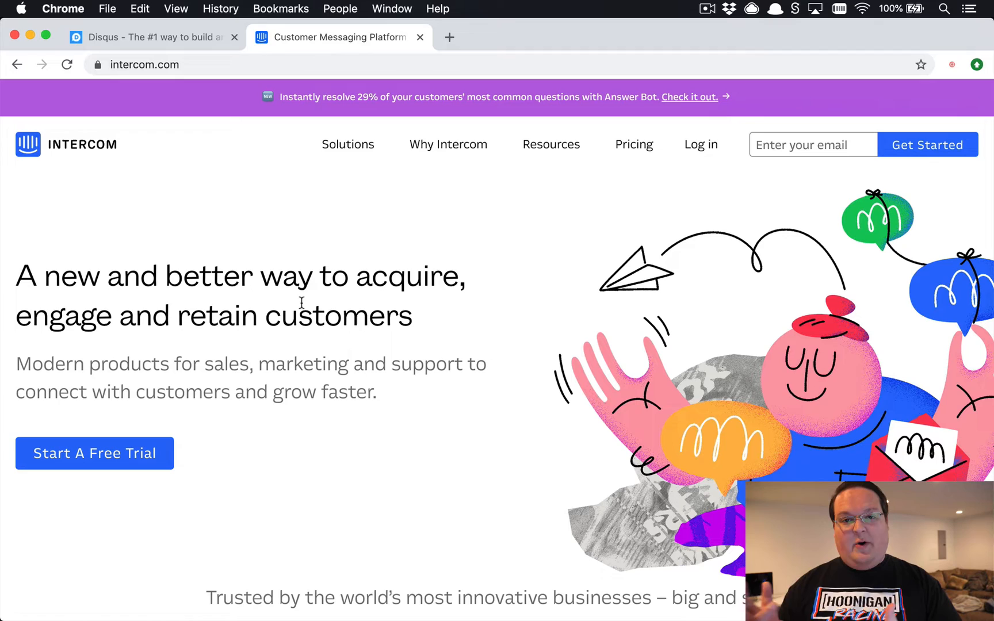
{"action": "mouse_move", "coordinate": [142, 117]}
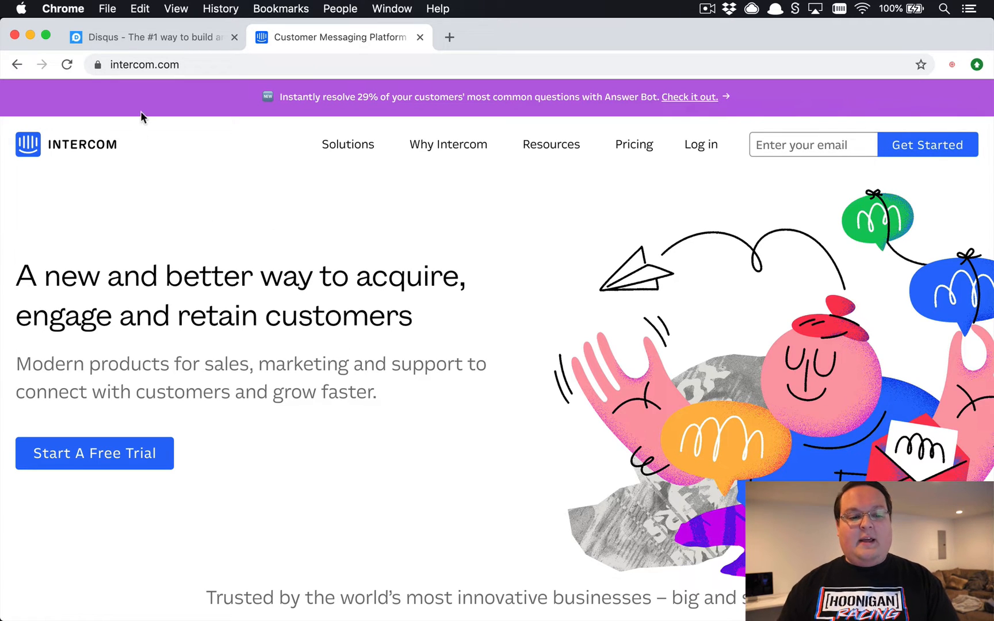
Return to the Disqus tab and scroll to the sample comment thread
{"action": "left_click", "coordinate": [152, 37]}
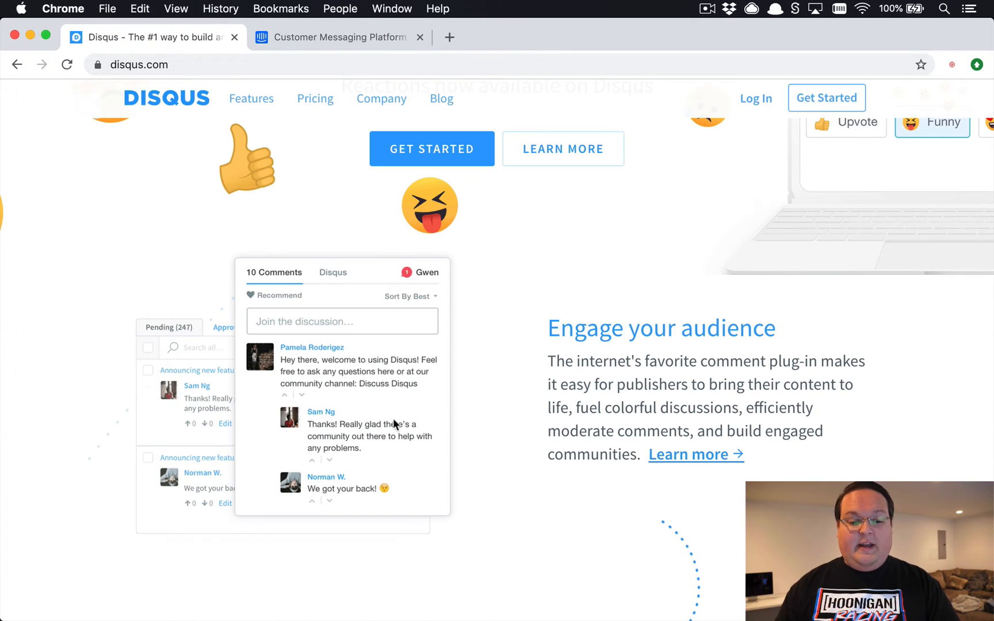
{"action": "mouse_move", "coordinate": [276, 311]}
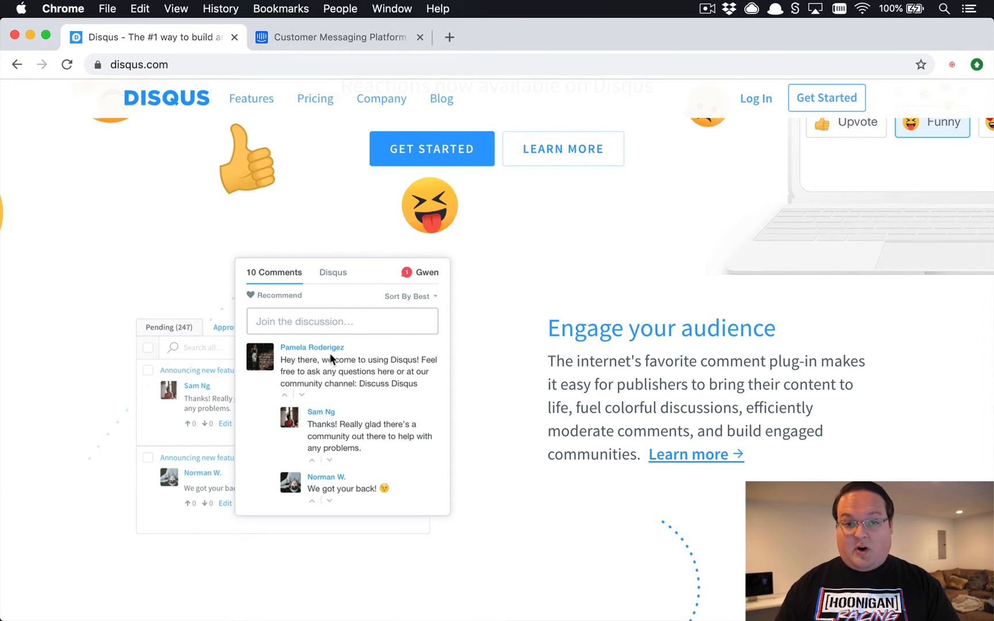
{"action": "scroll", "scroll_direction": "down", "scroll_amount": 3}
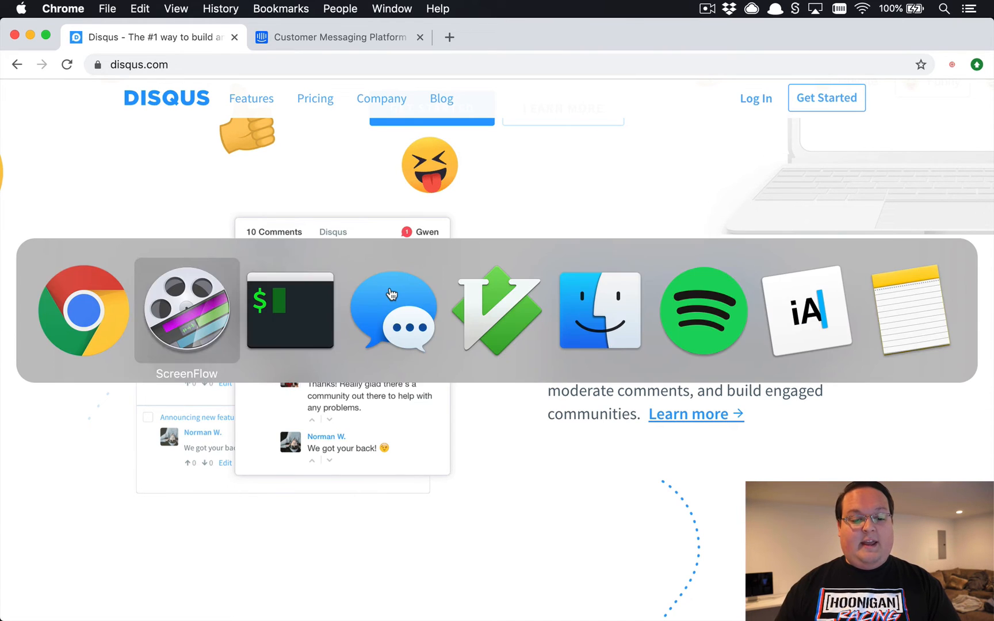
In the terminal, run 'rails new -m template.rb embeddable_comments' to generate the app
{"action": "left_click", "coordinate": [290, 312]}
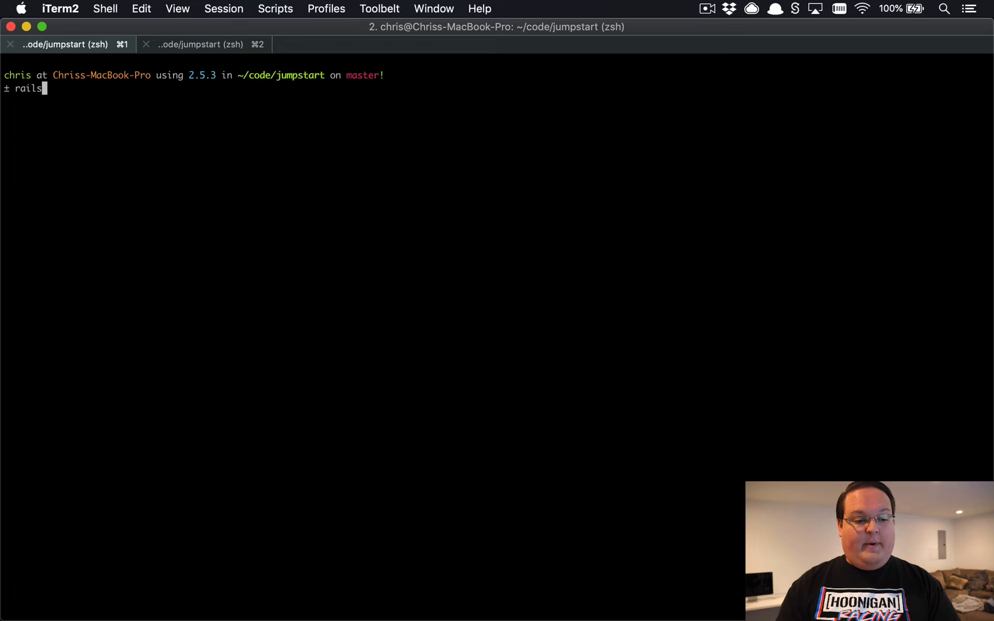
{"action": "type", "text": "new -m template"}
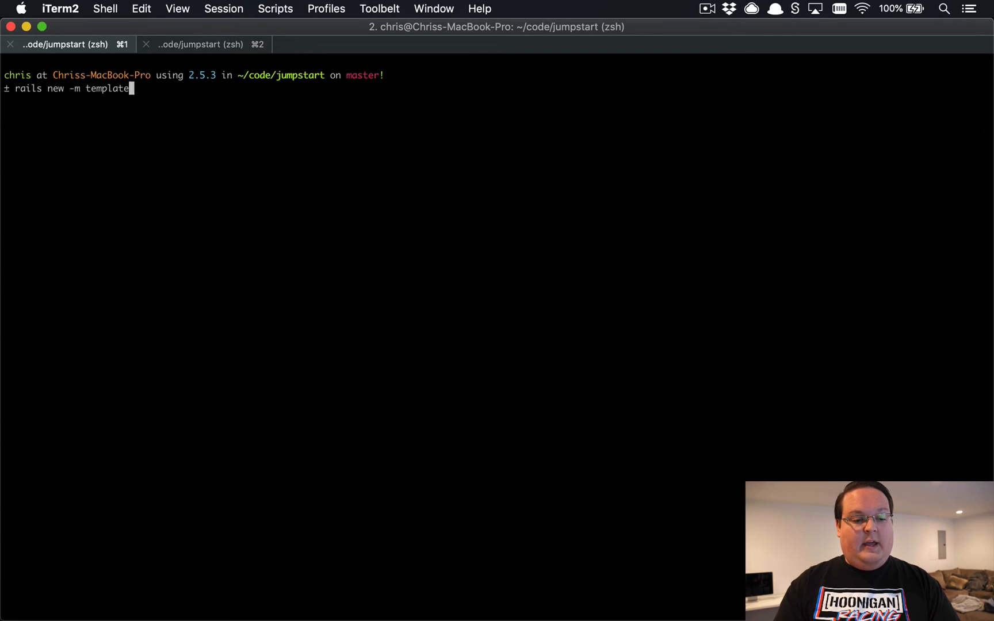
{"action": "type", "text": ".rb em"}
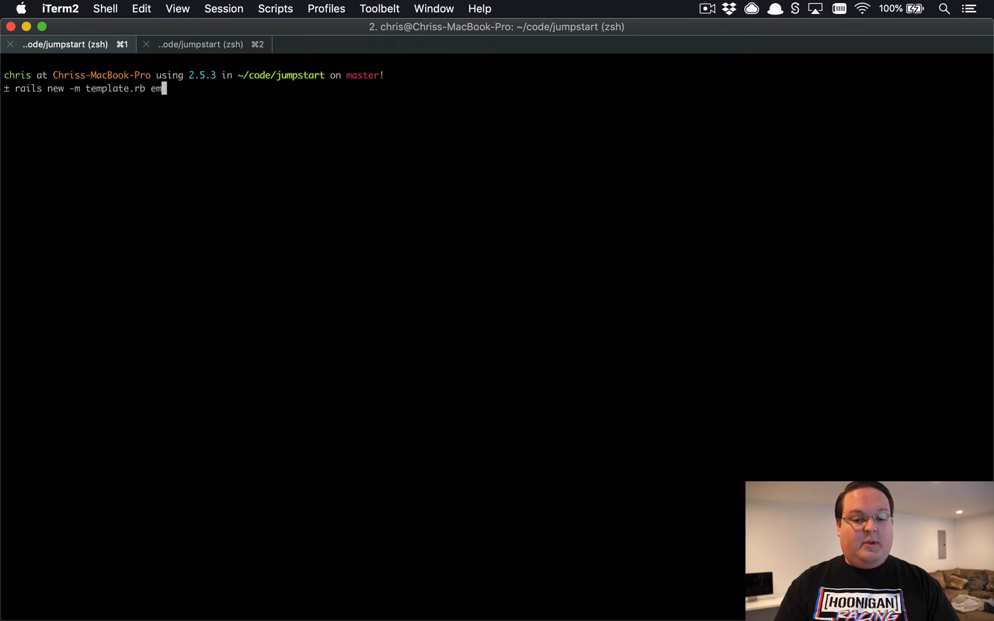
{"action": "type", "text": "beddable_"}
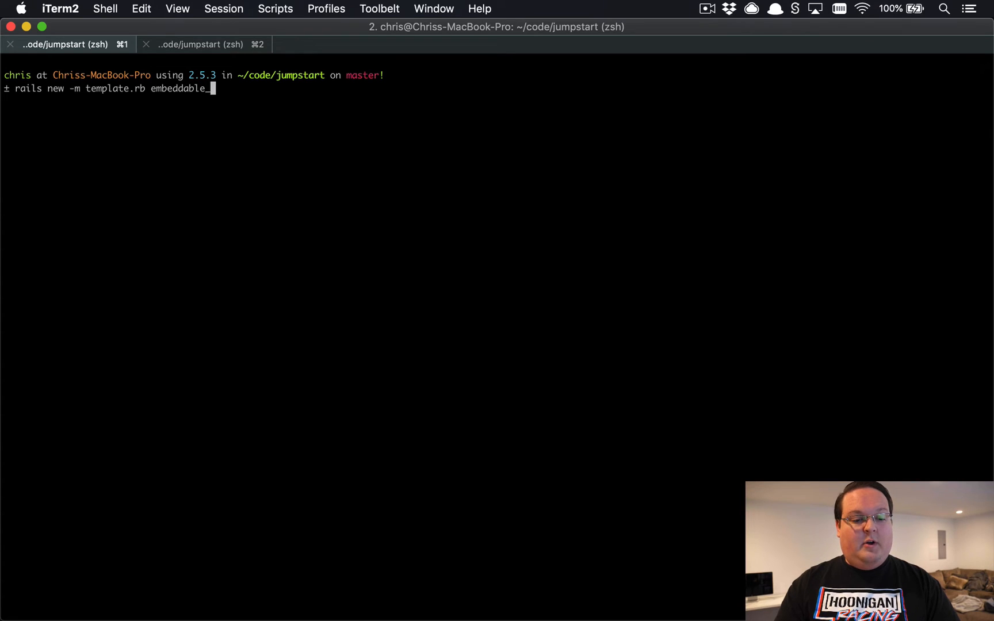
{"action": "key", "text": "enter"}
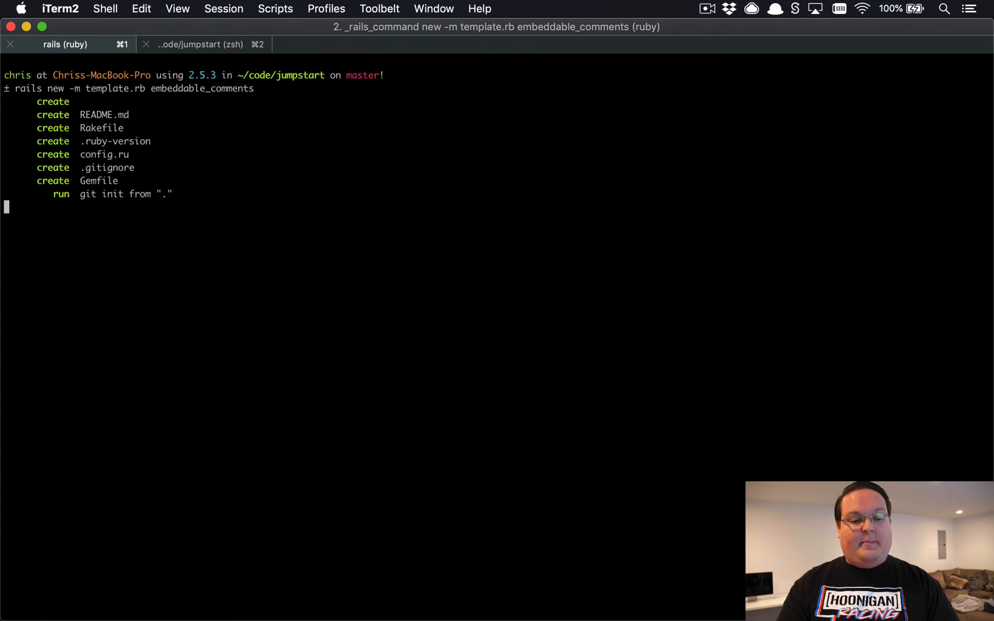